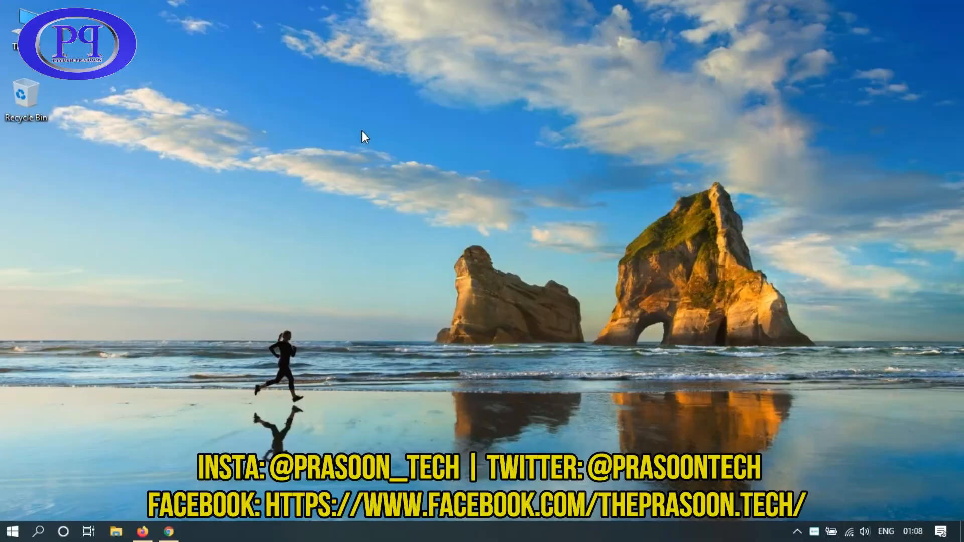
{"action": "mouse_move", "coordinate": [396, 141]}
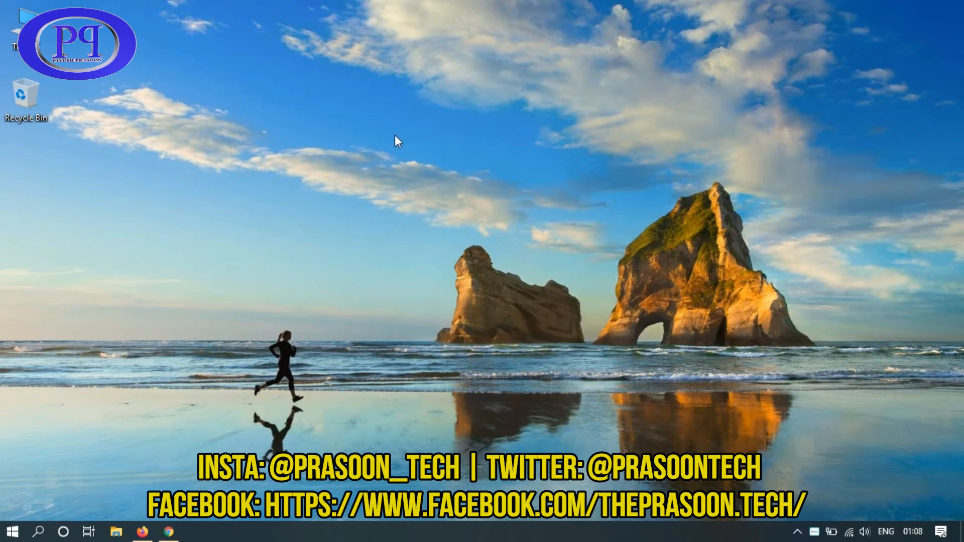
Refresh the desktop and view the computer's system properties from This PC in File Explorer.
{"action": "right_click", "coordinate": [398, 142]}
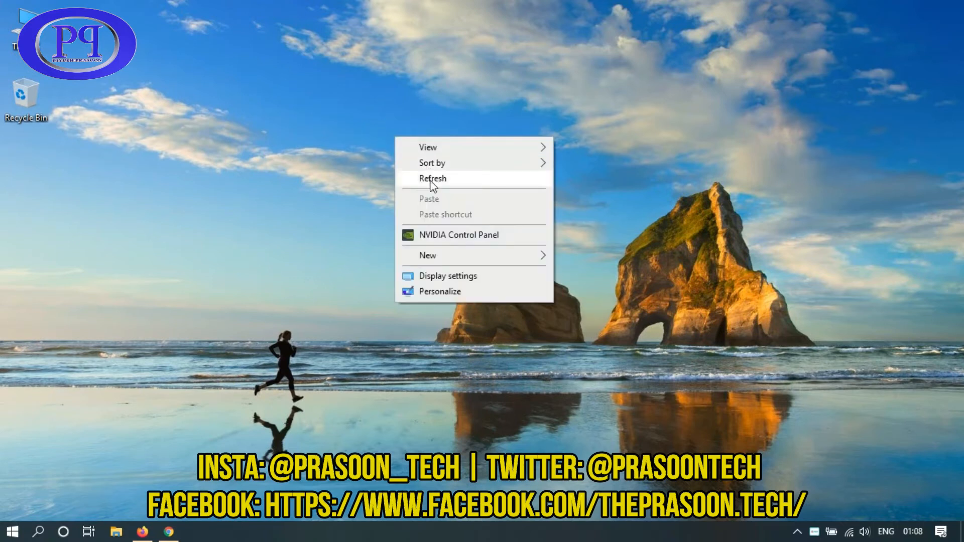
{"action": "left_click", "coordinate": [432, 179]}
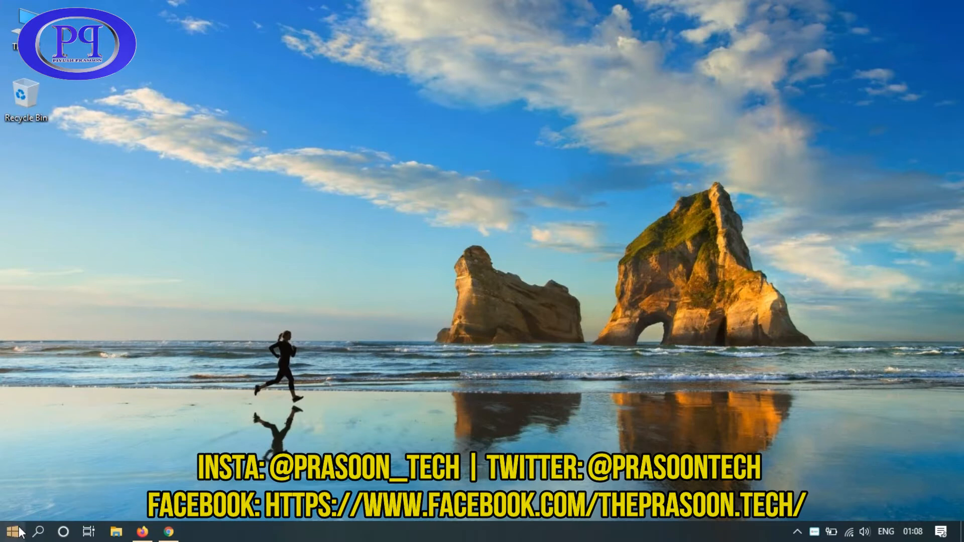
{"action": "mouse_move", "coordinate": [164, 390]}
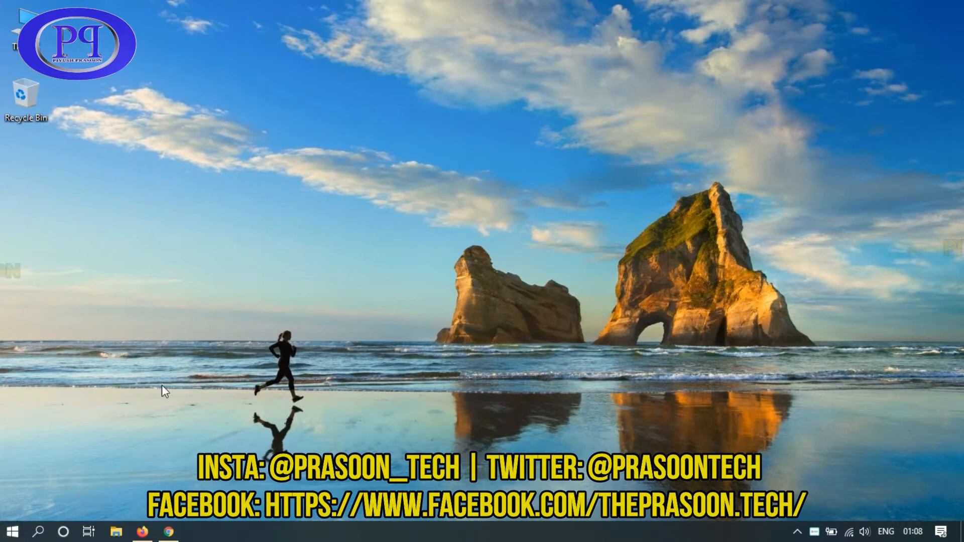
{"action": "left_click", "coordinate": [263, 339]}
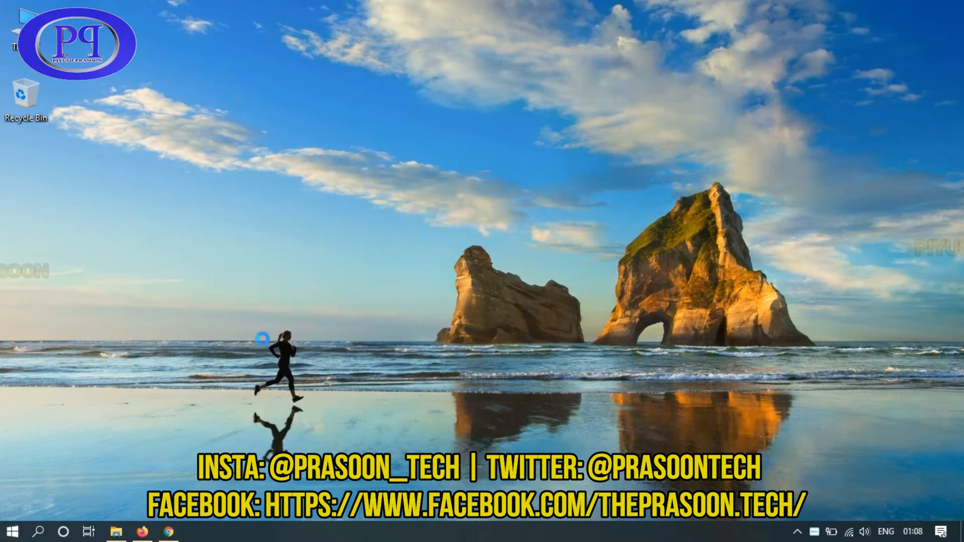
{"action": "left_click", "coordinate": [115, 532]}
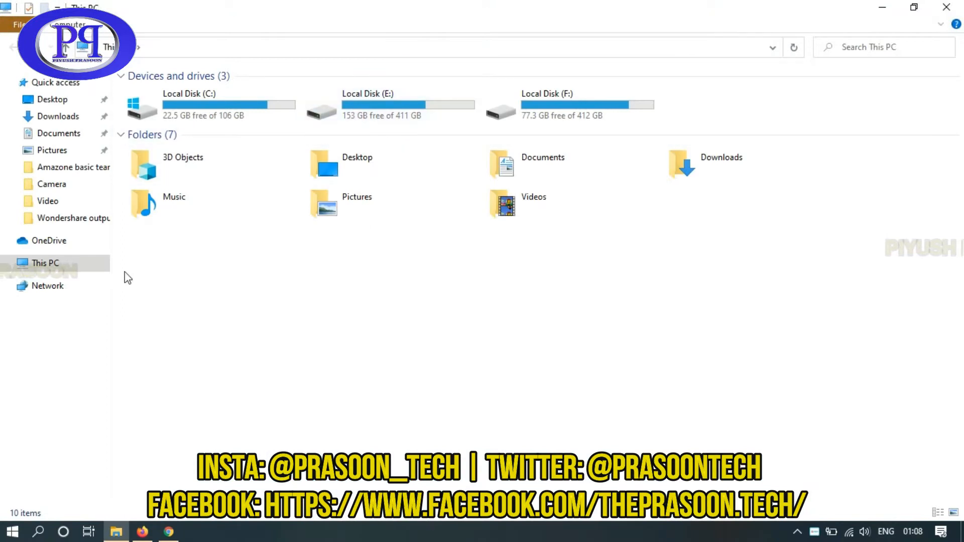
{"action": "right_click", "coordinate": [45, 263]}
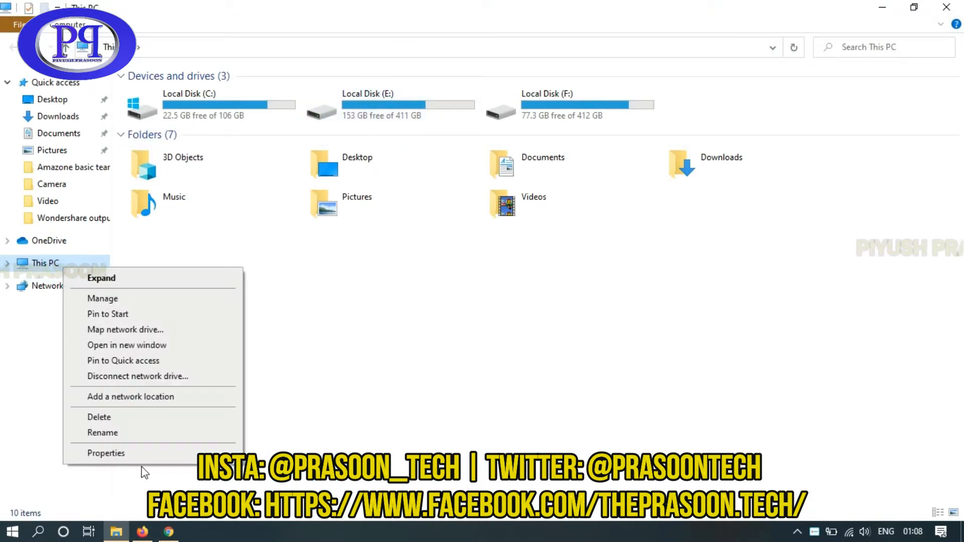
{"action": "left_click", "coordinate": [106, 453]}
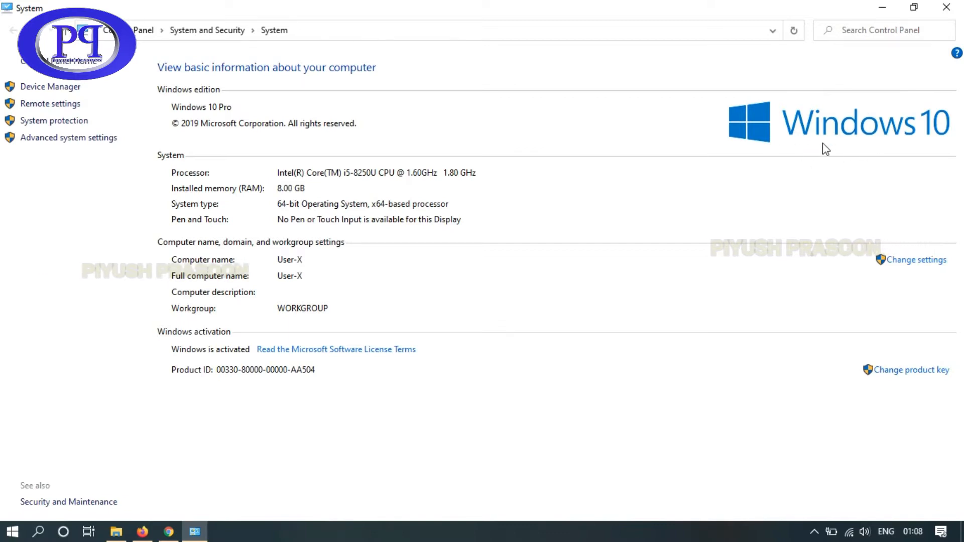
{"action": "mouse_move", "coordinate": [594, 170]}
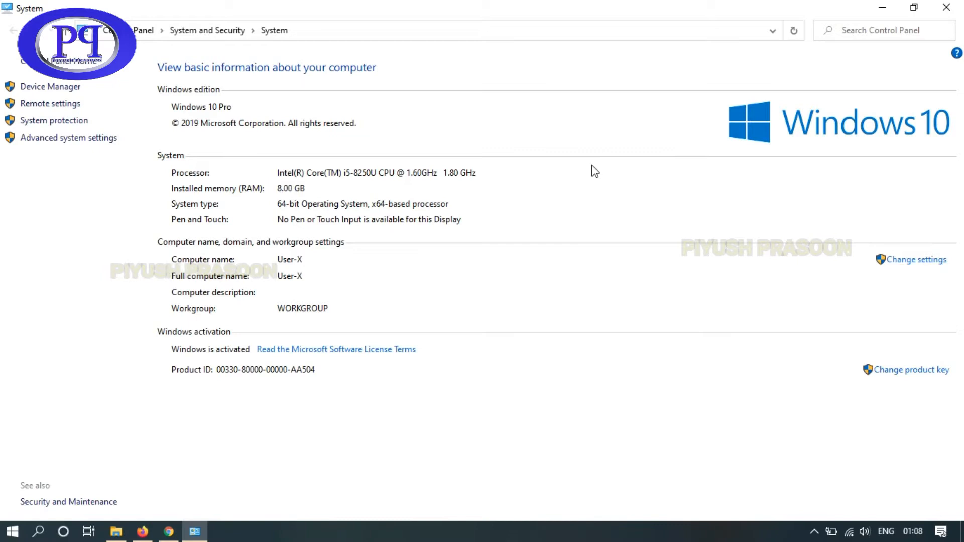
{"action": "mouse_move", "coordinate": [337, 280]}
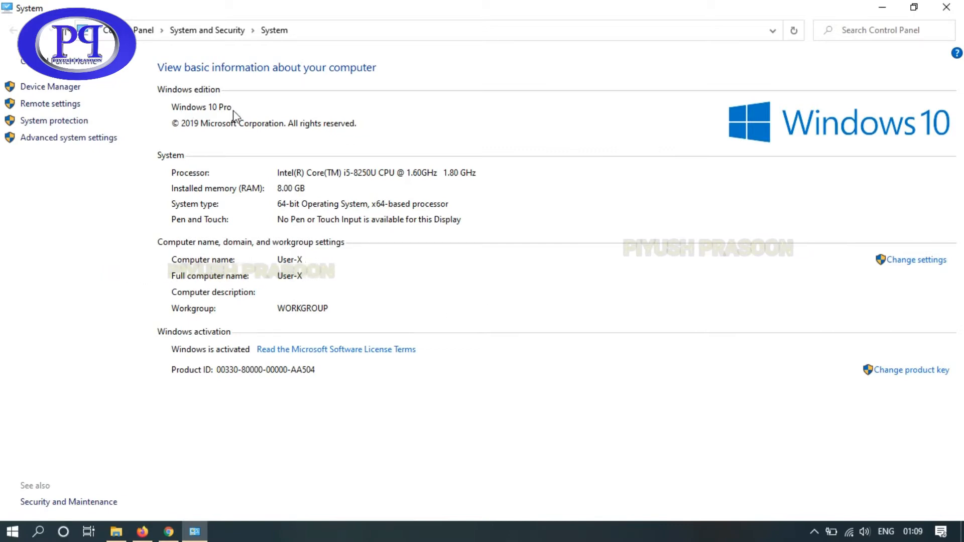
{"action": "mouse_move", "coordinate": [715, 45]}
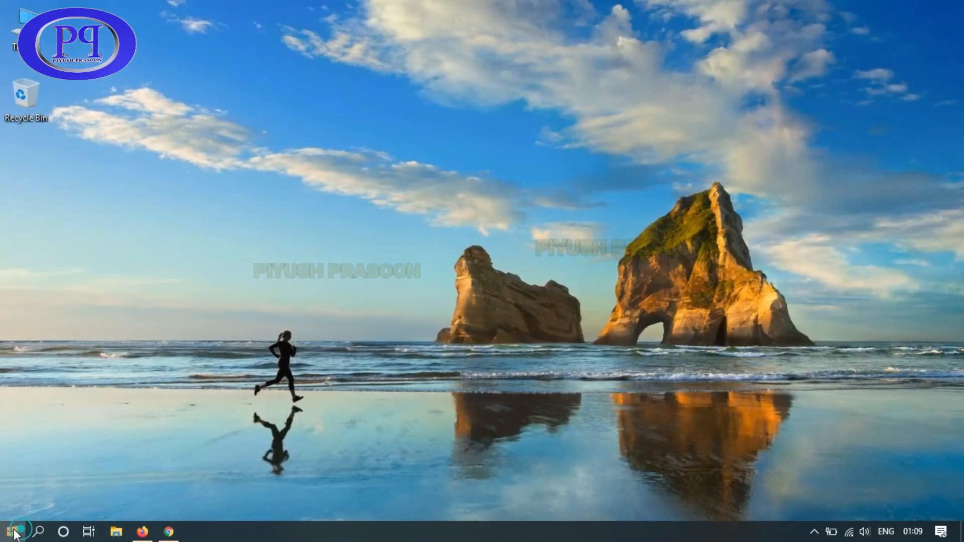
Launch Magnifier from a Start search for 'mag' and move its toolbar to a new spot.
{"action": "type", "text": "mag"}
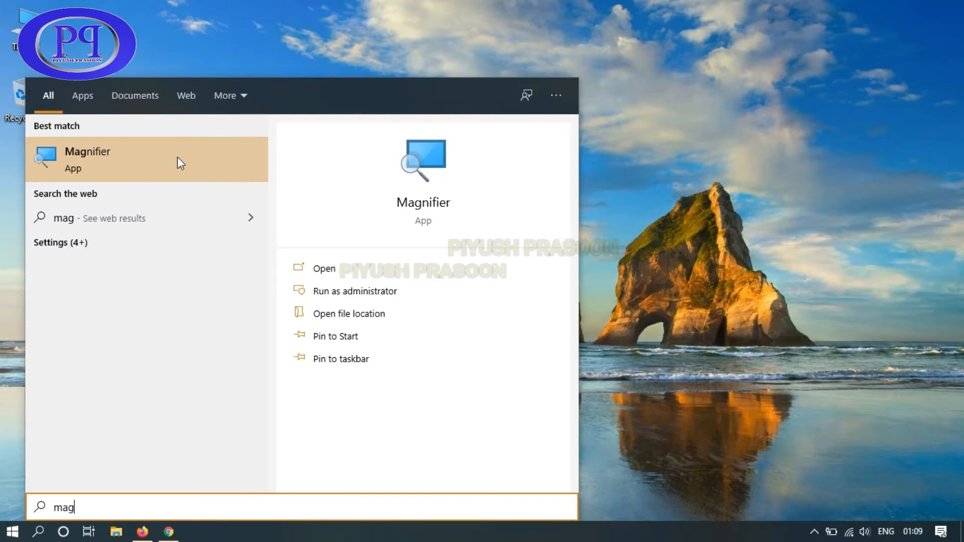
{"action": "left_click", "coordinate": [87, 158]}
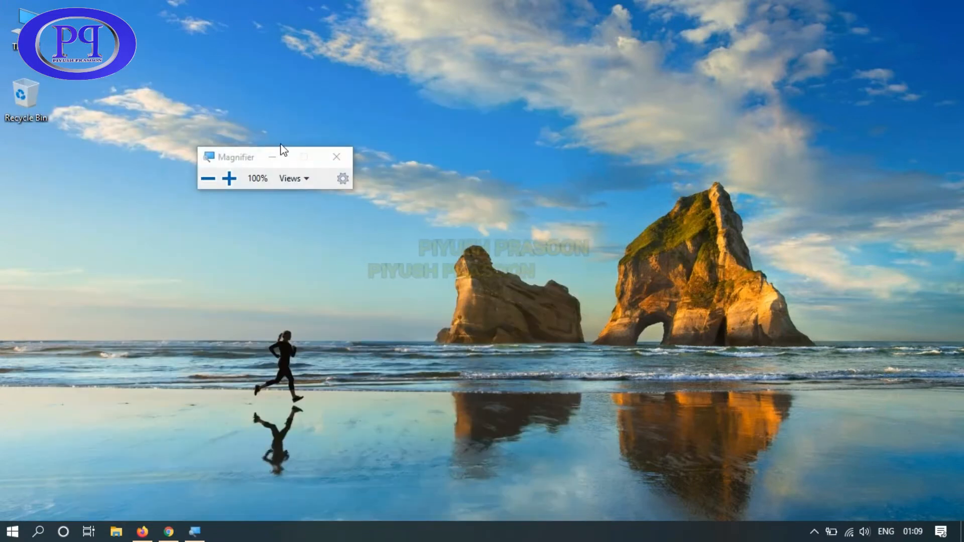
{"action": "left_click_drag", "start_coordinate": [237, 156], "coordinate": [400, 138]}
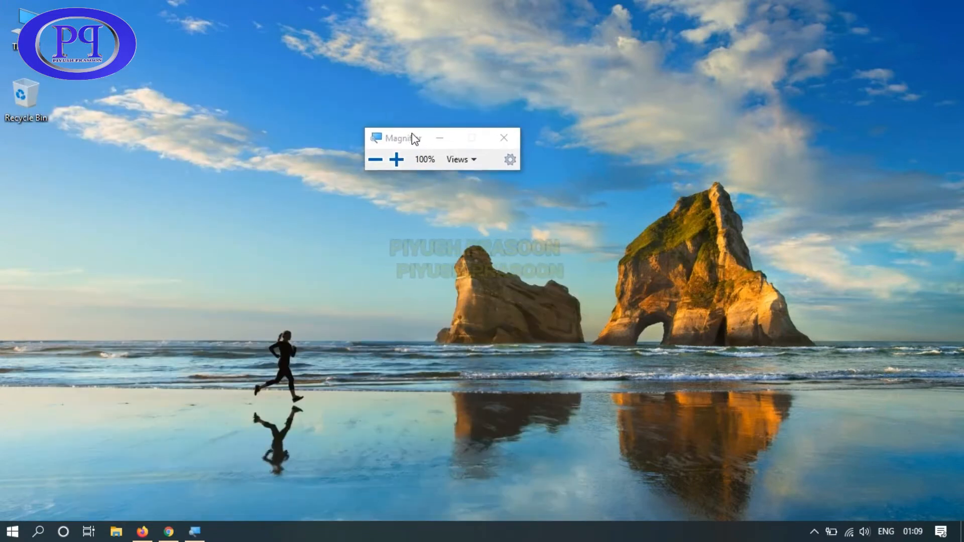
{"action": "mouse_move", "coordinate": [510, 160]}
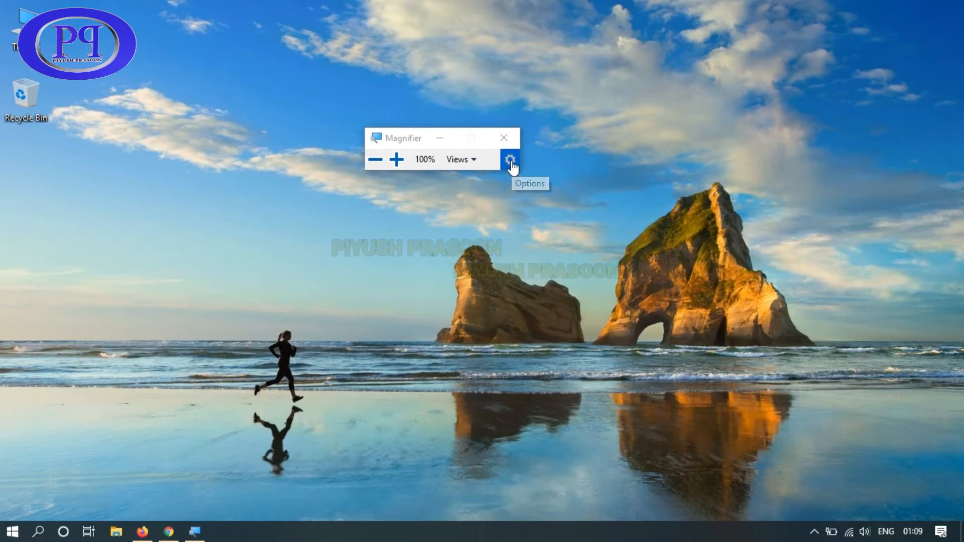
Bring up Magnifier's options page in Settings and scroll to the Invert colors checkbox.
{"action": "left_click", "coordinate": [510, 160]}
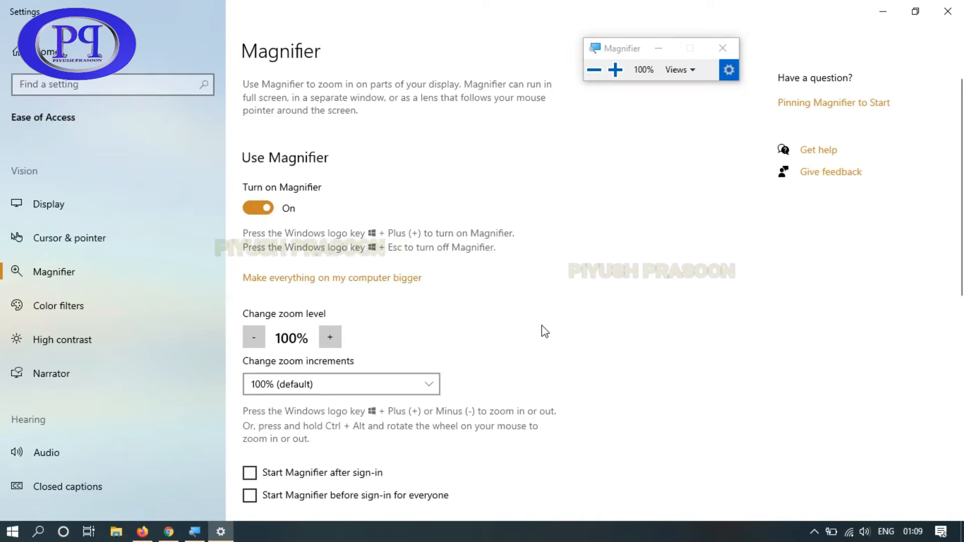
{"action": "scroll", "scroll_direction": "down", "scroll_amount": 3}
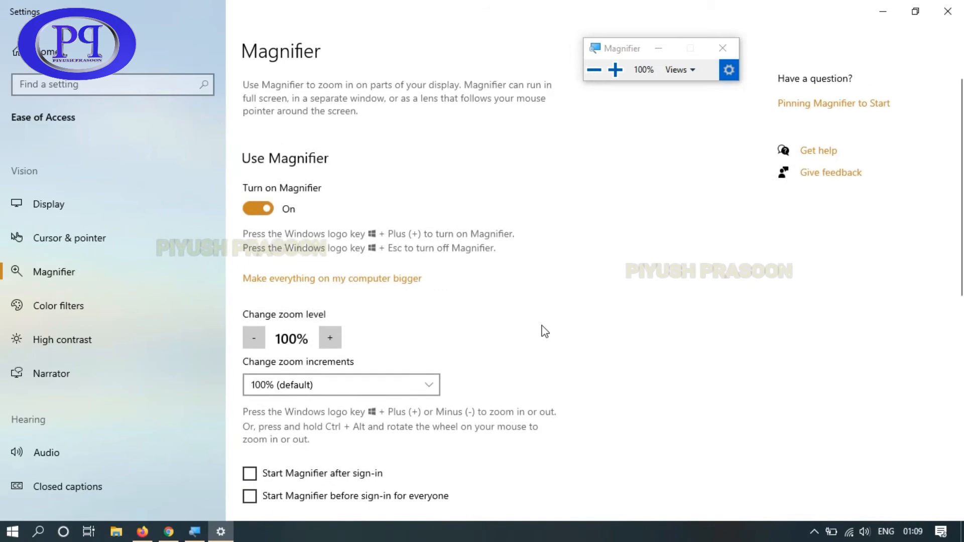
{"action": "scroll", "scroll_direction": "down", "scroll_amount": 3}
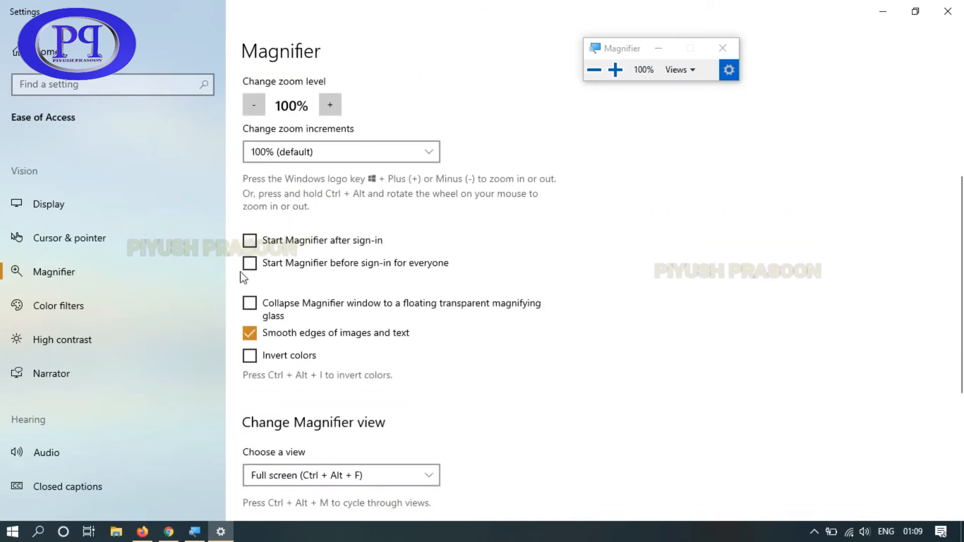
{"action": "left_click", "coordinate": [251, 333]}
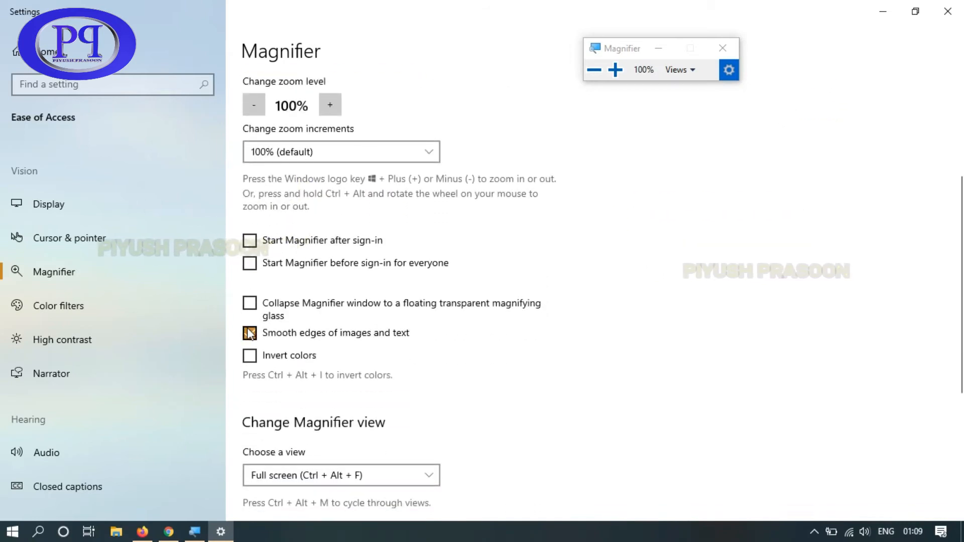
{"action": "left_click", "coordinate": [250, 333]}
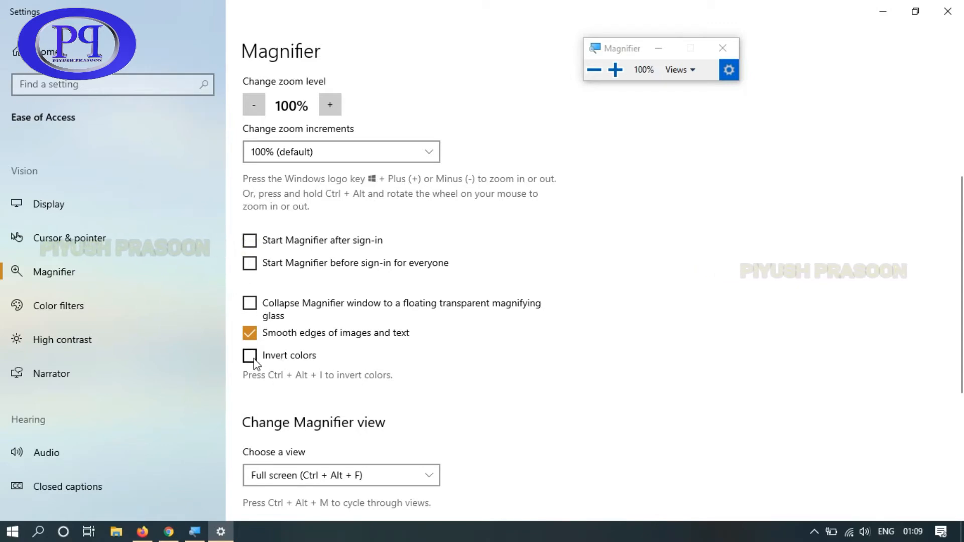
Try Invert colors on and off, then refresh the desktop to compare the colours.
{"action": "left_click", "coordinate": [250, 356]}
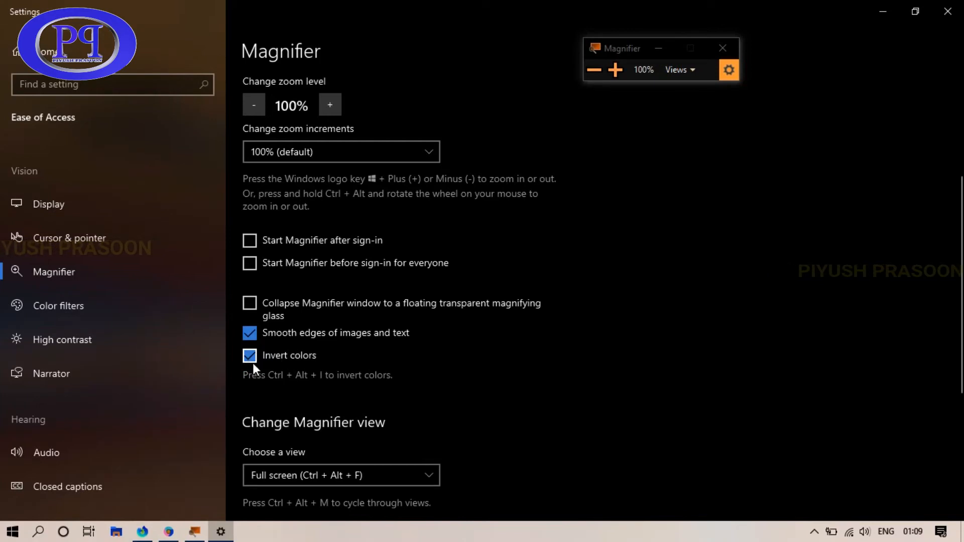
{"action": "left_click", "coordinate": [250, 355]}
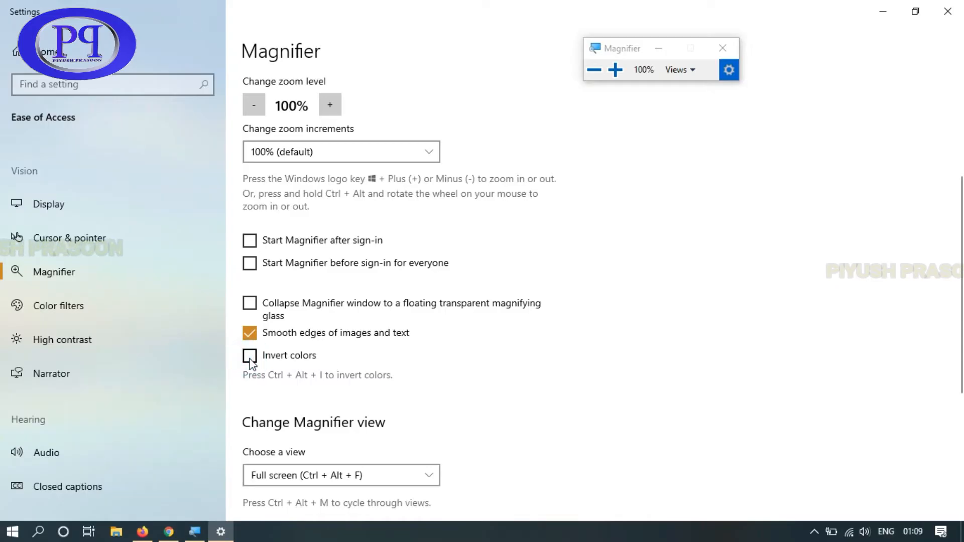
{"action": "left_click", "coordinate": [250, 356]}
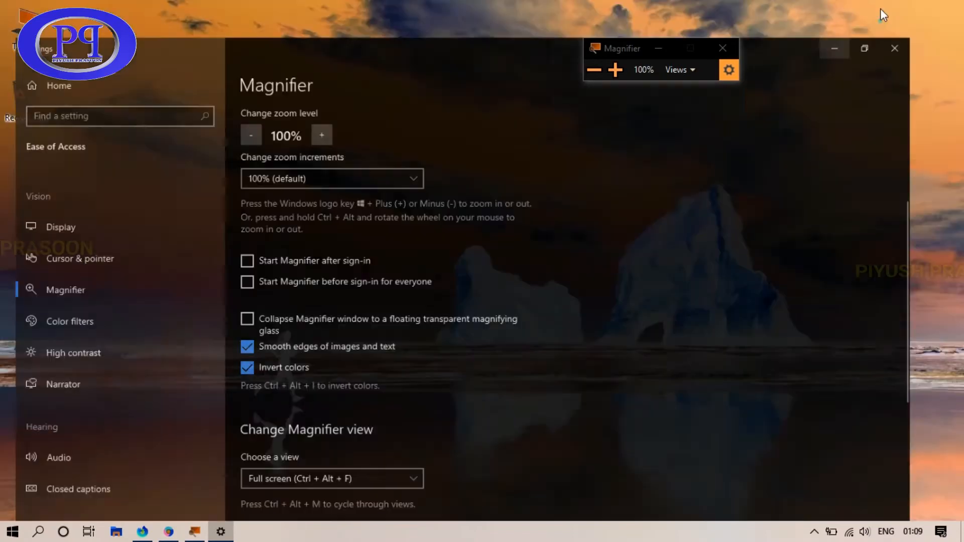
{"action": "right_click", "coordinate": [336, 287]}
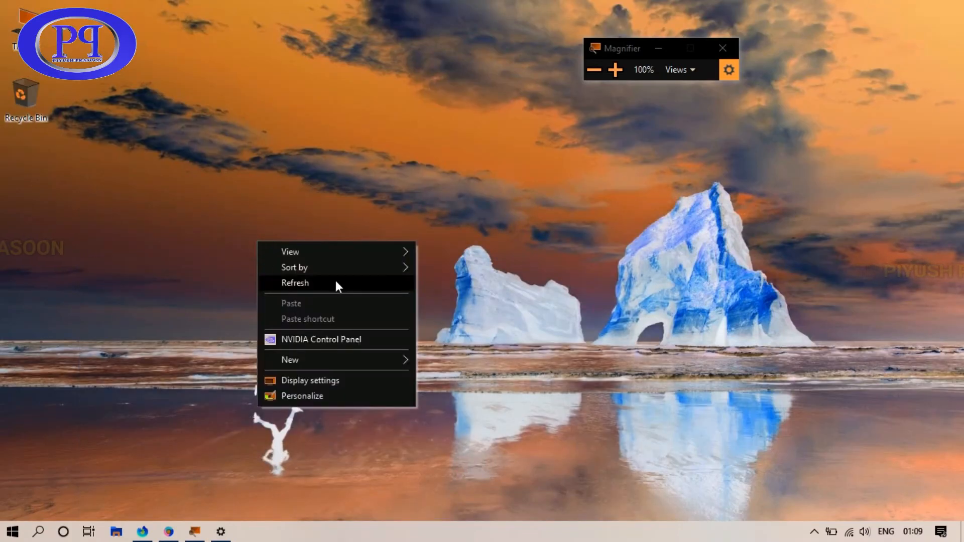
{"action": "left_click", "coordinate": [295, 283]}
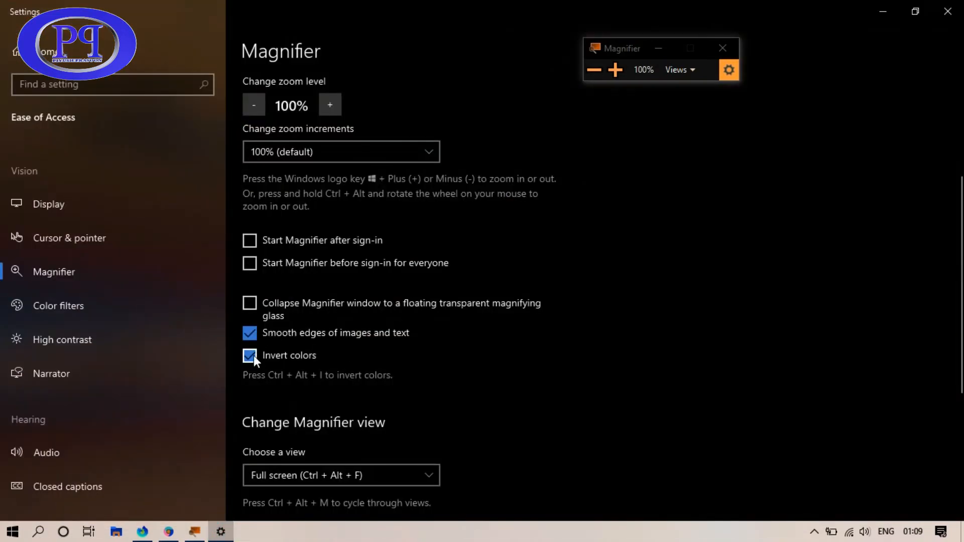
Leave Invert colors unchecked and close the Settings window.
{"action": "left_click", "coordinate": [250, 356]}
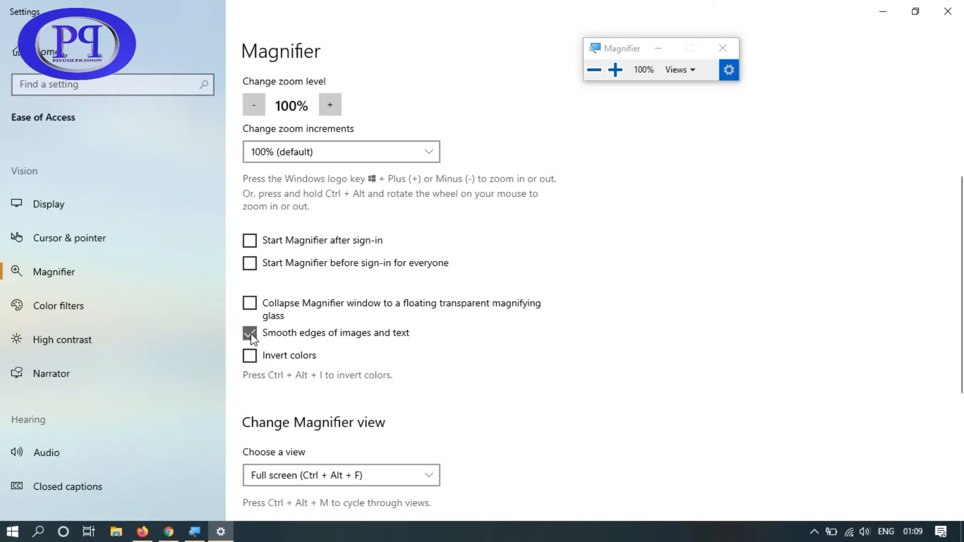
{"action": "left_click", "coordinate": [250, 357]}
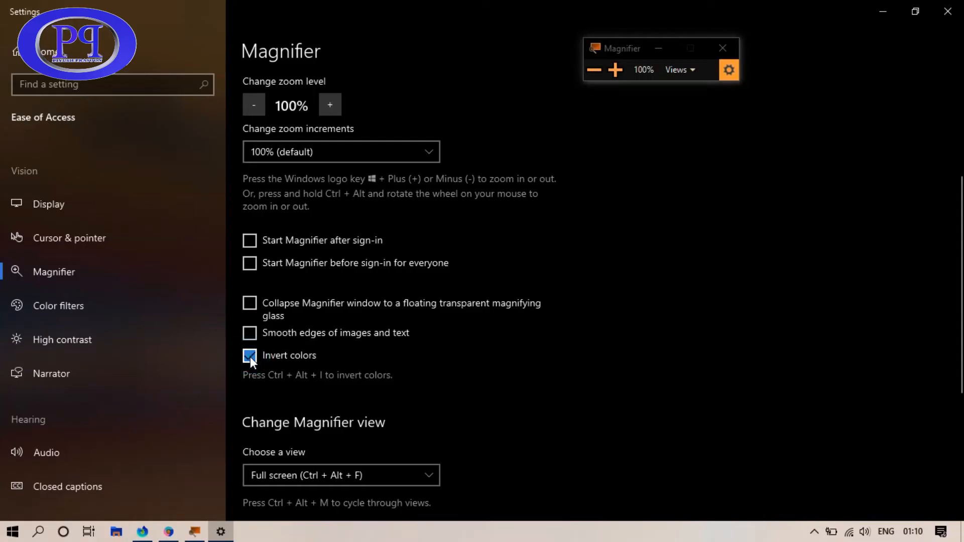
{"action": "left_click", "coordinate": [250, 356]}
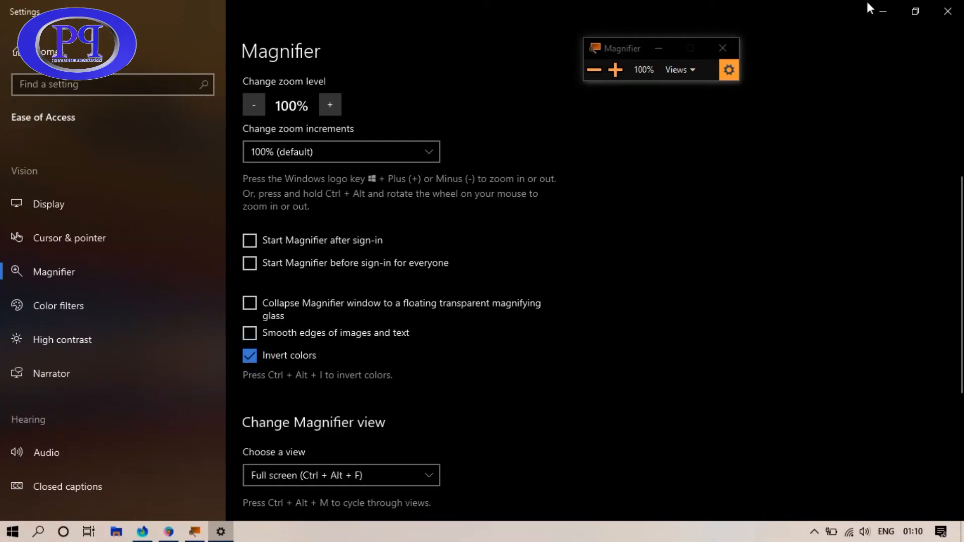
{"action": "right_click", "coordinate": [272, 252]}
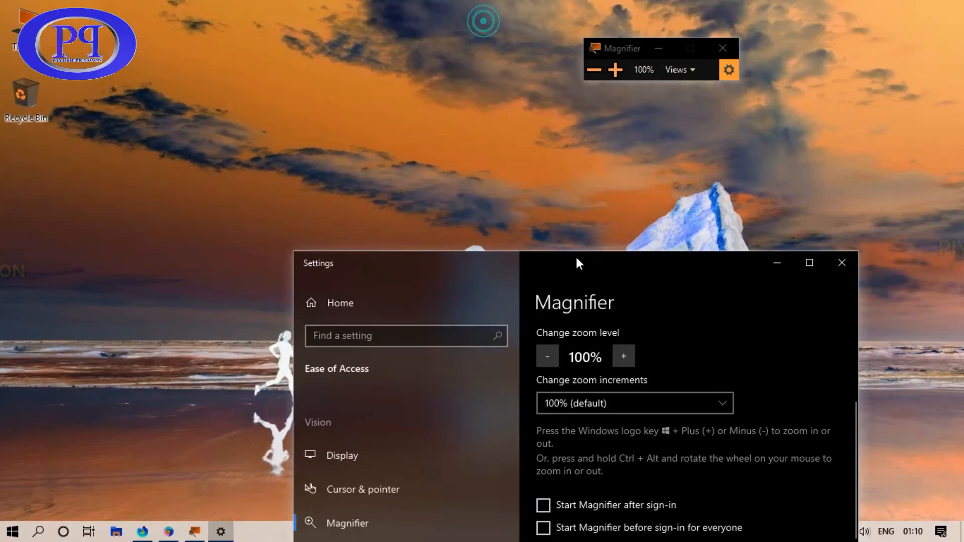
{"action": "left_click", "coordinate": [674, 460]}
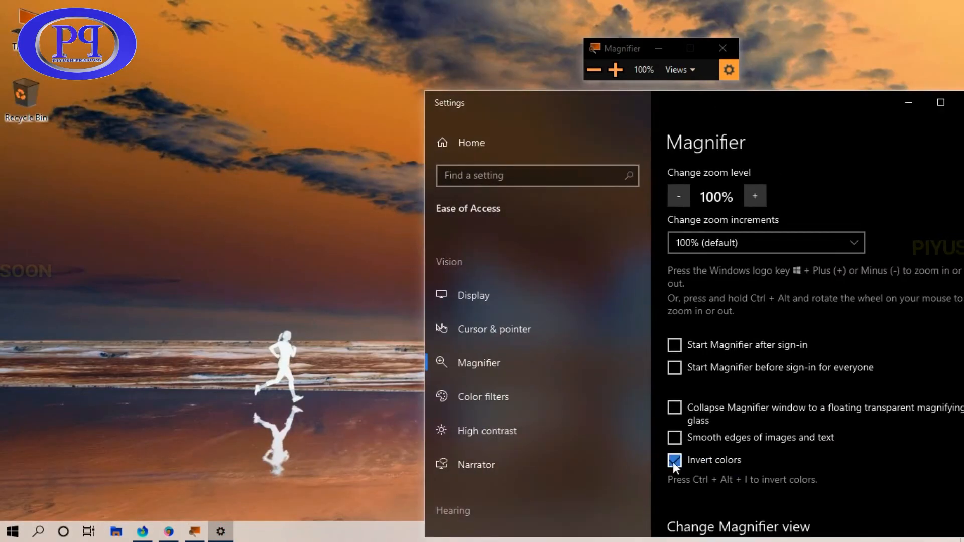
{"action": "left_click", "coordinate": [675, 460]}
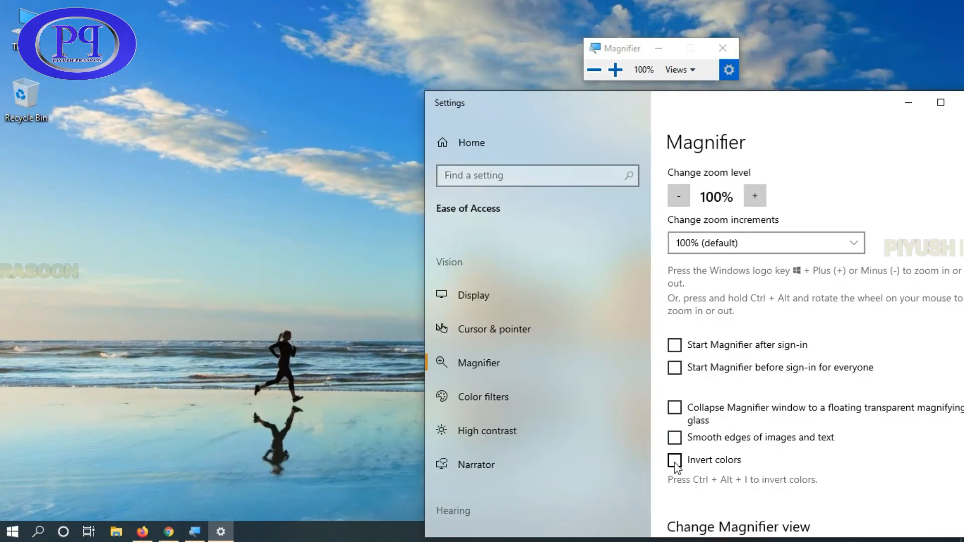
{"action": "left_click", "coordinate": [675, 460]}
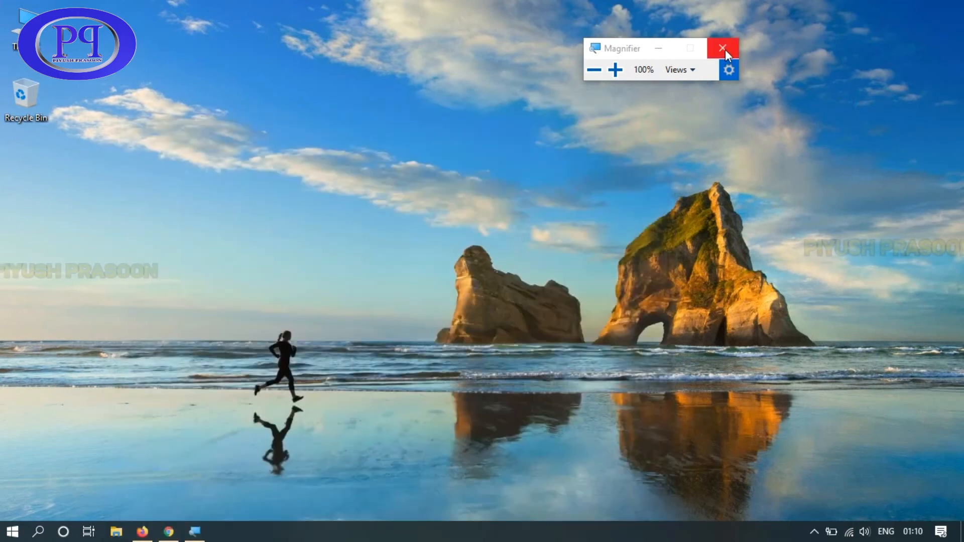
Close Magnifier, relaunch it from a Start search for 'magni' and bring up its settings.
{"action": "left_click", "coordinate": [724, 48]}
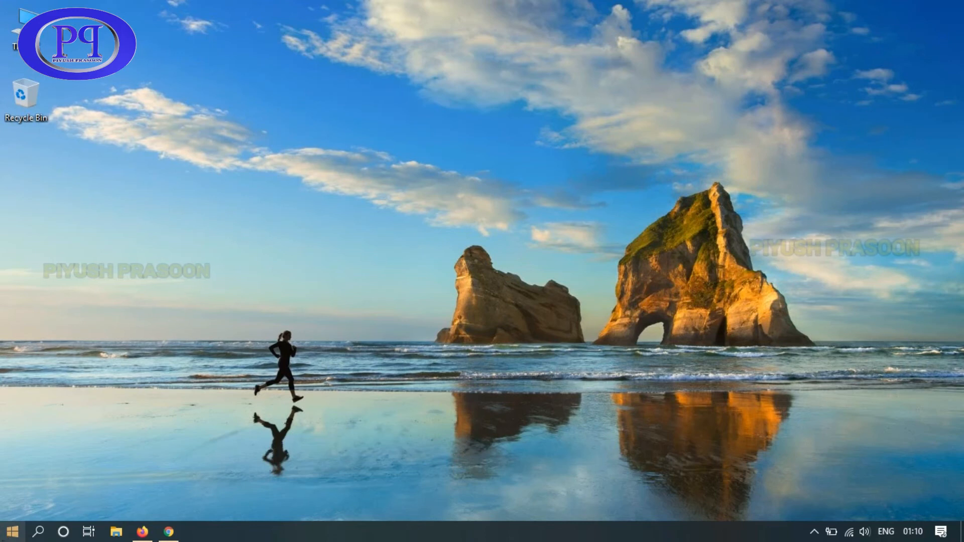
{"action": "left_click", "coordinate": [11, 532]}
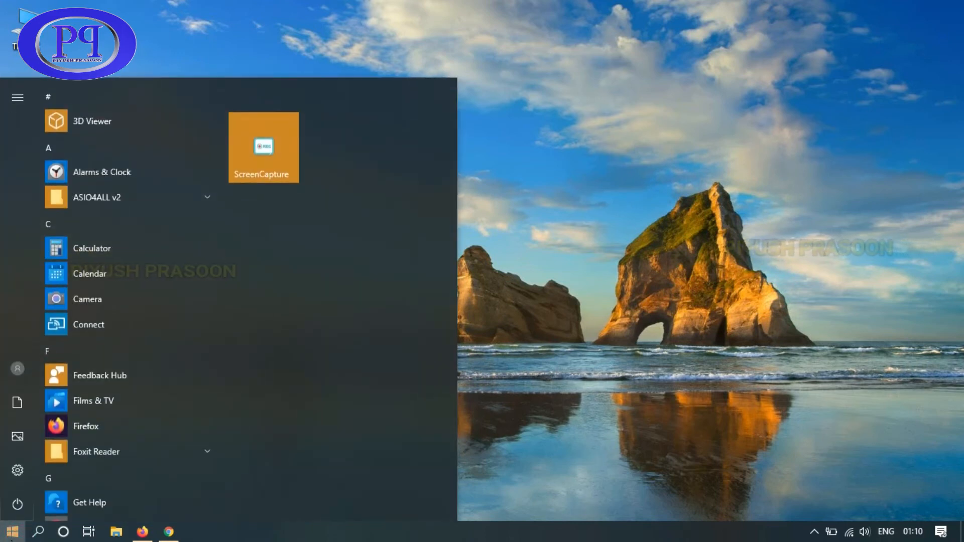
{"action": "type", "text": "magni"}
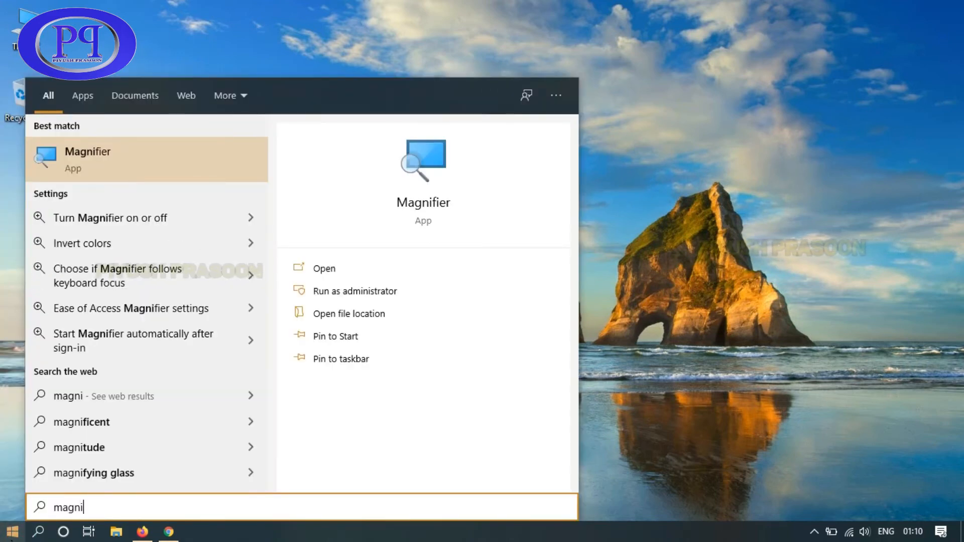
{"action": "mouse_move", "coordinate": [83, 163]}
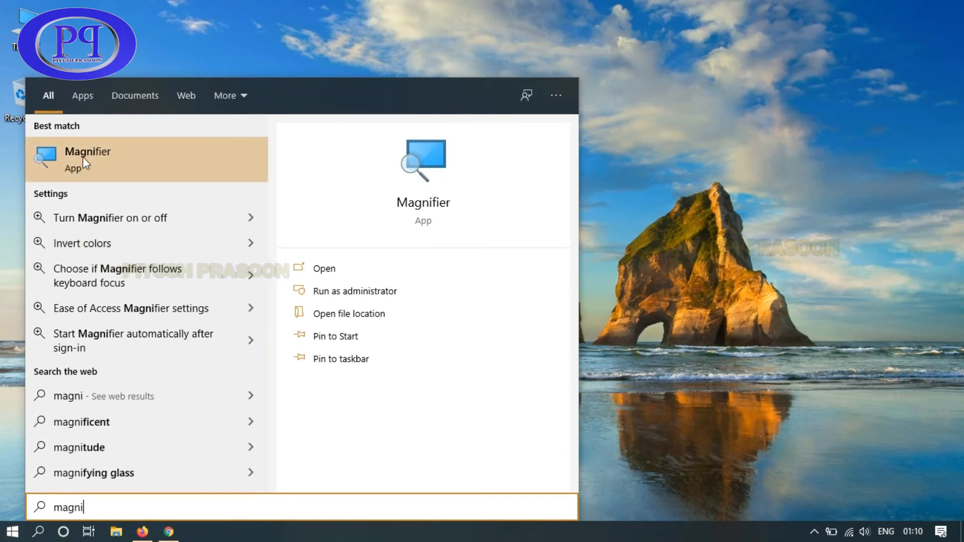
{"action": "left_click", "coordinate": [88, 158]}
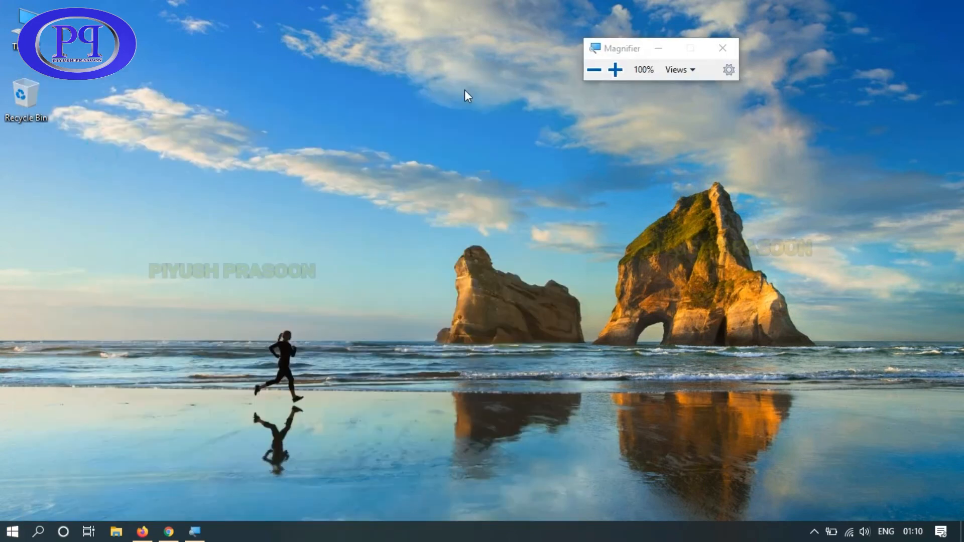
{"action": "left_click", "coordinate": [729, 69]}
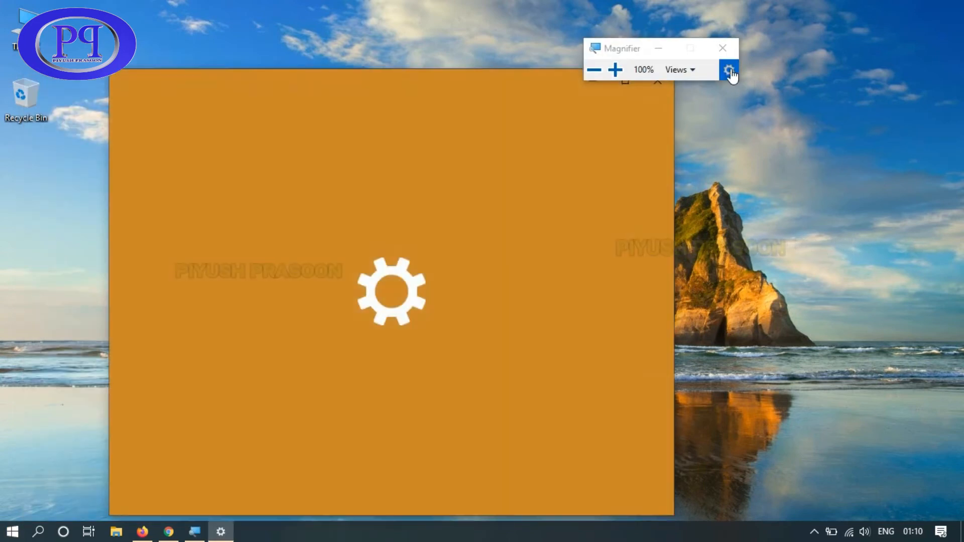
Enable Invert colors so the whole screen shows inverted colours.
{"action": "left_click", "coordinate": [729, 69]}
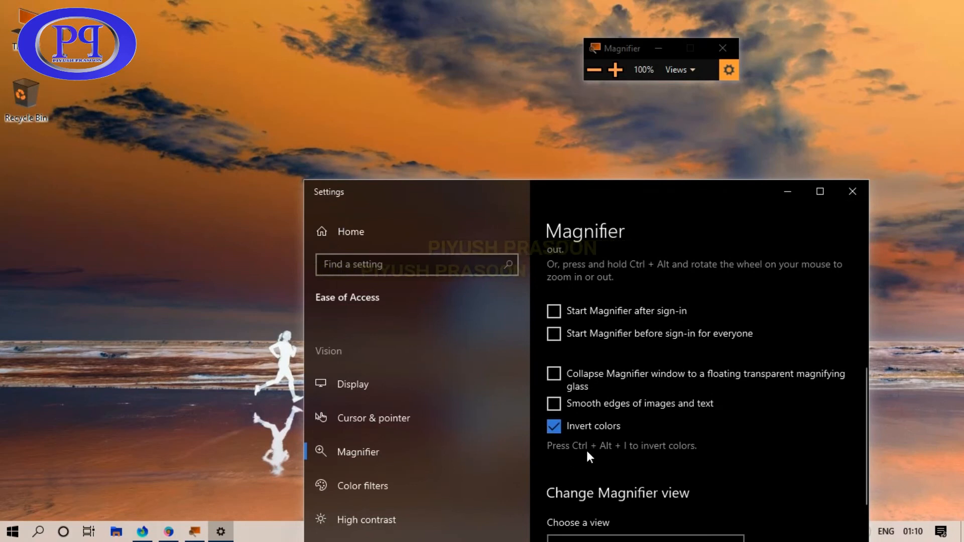
{"action": "mouse_move", "coordinate": [581, 455]}
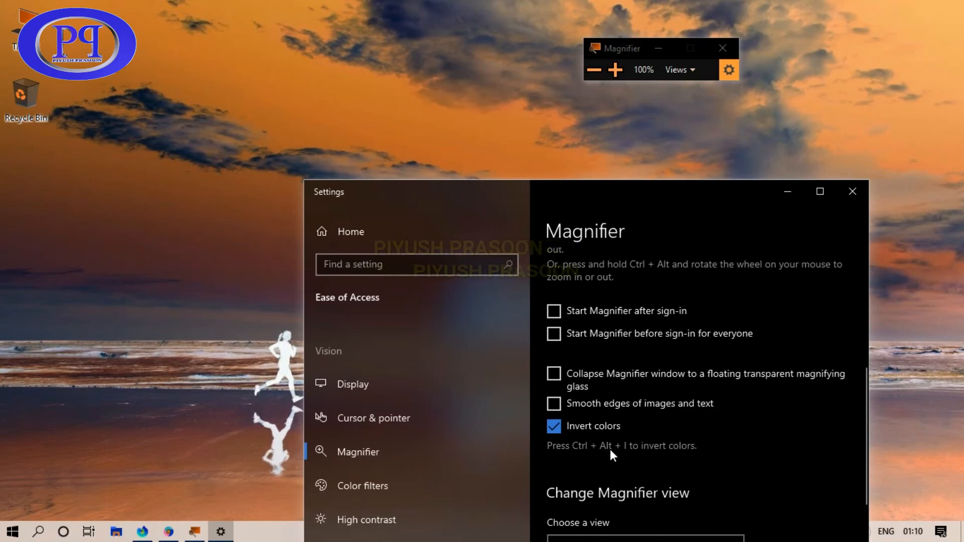
{"action": "left_click", "coordinate": [553, 426]}
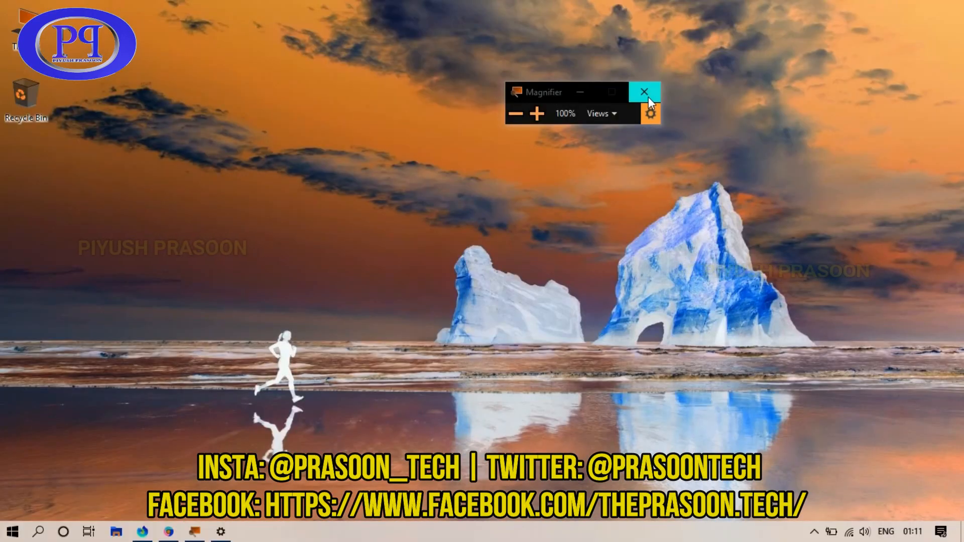
Close the Magnifier toolbar so the screen returns to normal colours.
{"action": "left_click", "coordinate": [645, 92]}
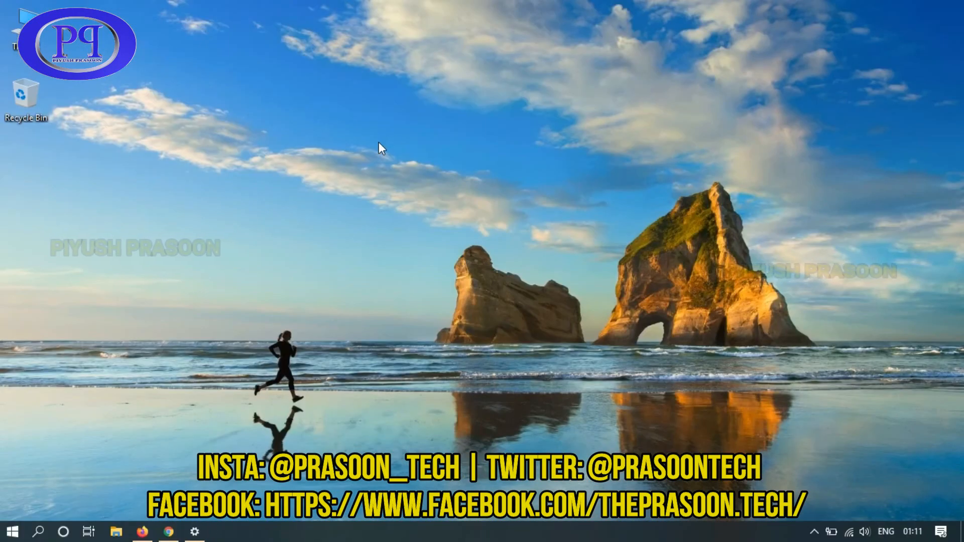
{"action": "left_click", "coordinate": [451, 187]}
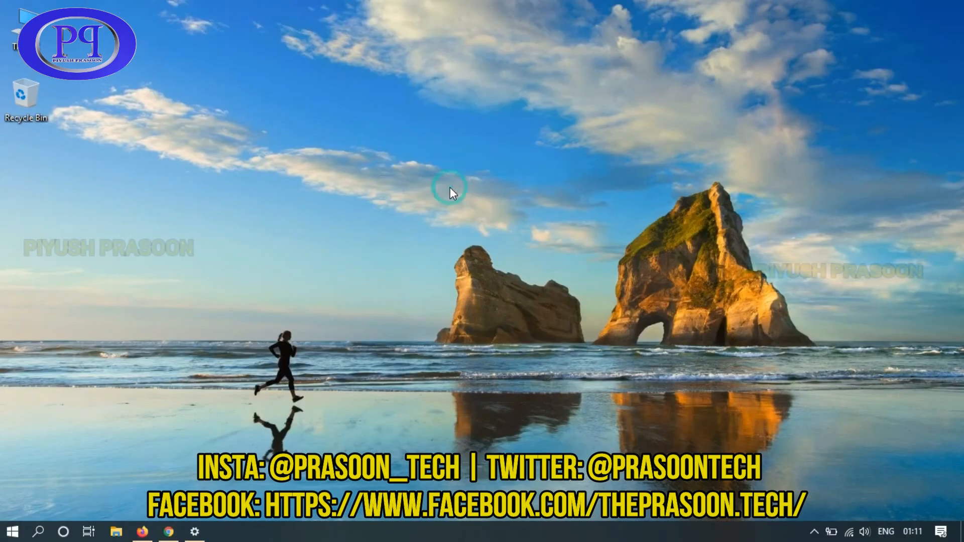
{"action": "mouse_move", "coordinate": [409, 118]}
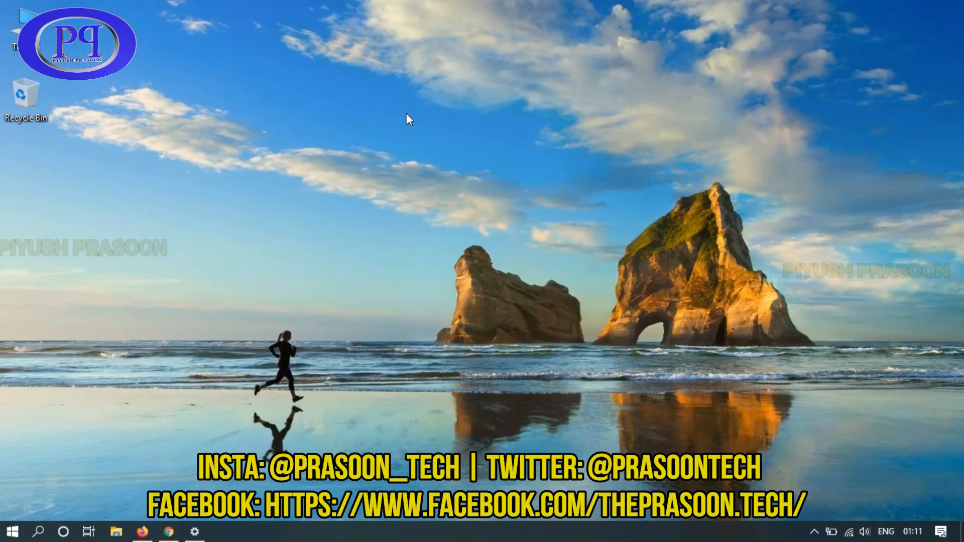
{"action": "mouse_move", "coordinate": [449, 333]}
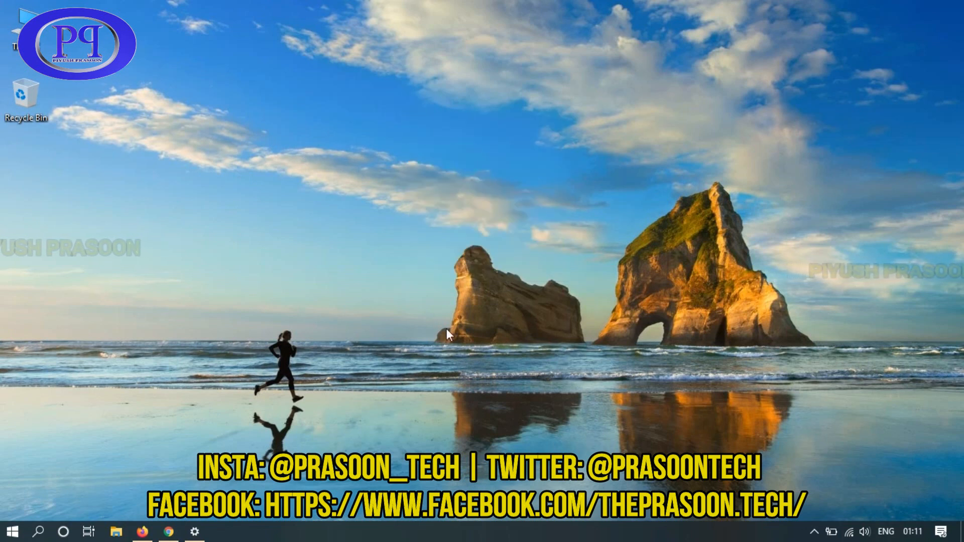